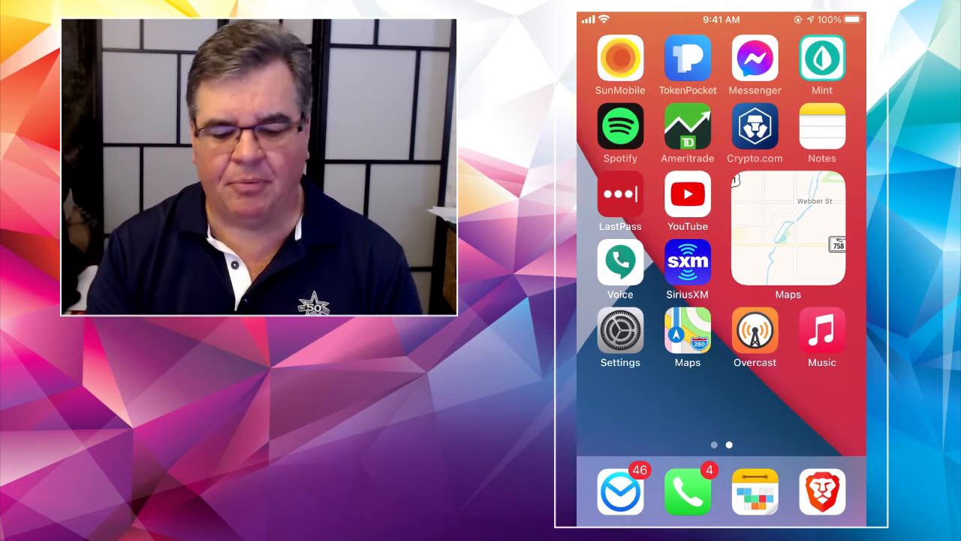
Launch Notes from the home screen to the All iCloud notes list
{"action": "left_click", "coordinate": [821, 127]}
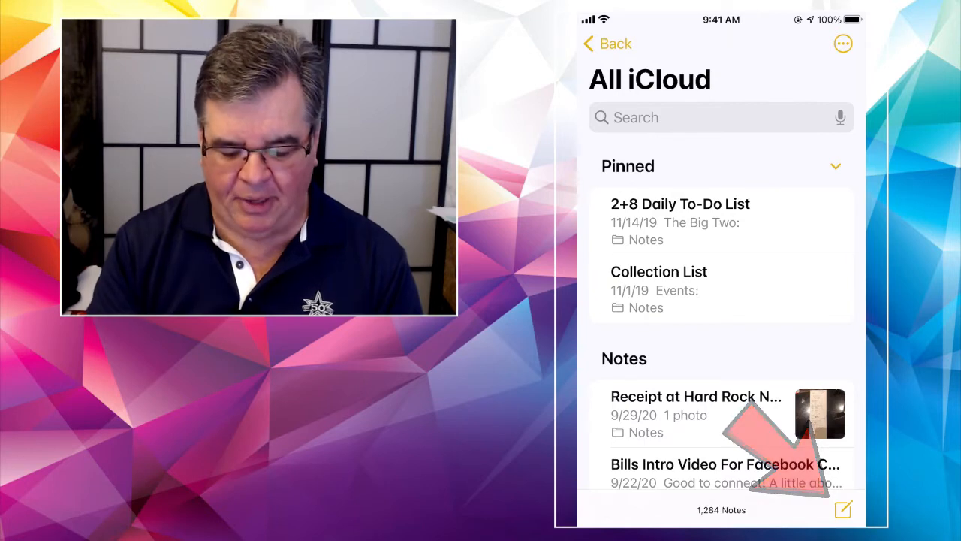
Start a new note titled 'Title of Note' with a body beginning 'This'
{"action": "left_click", "coordinate": [842, 510]}
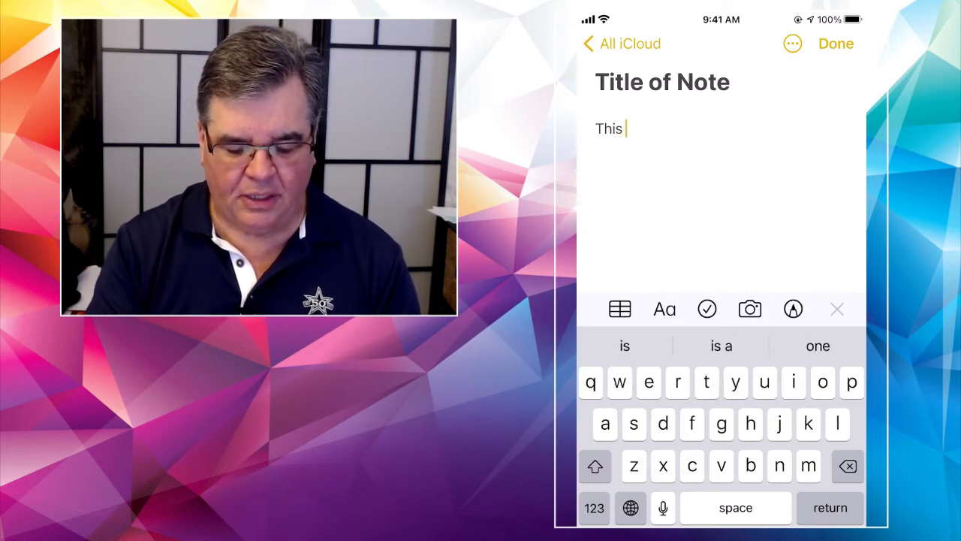
Extend the body to 'This is the rest of the' plus a memo emoji and a new line
{"action": "type", "text": "is the rest of the 📝"}
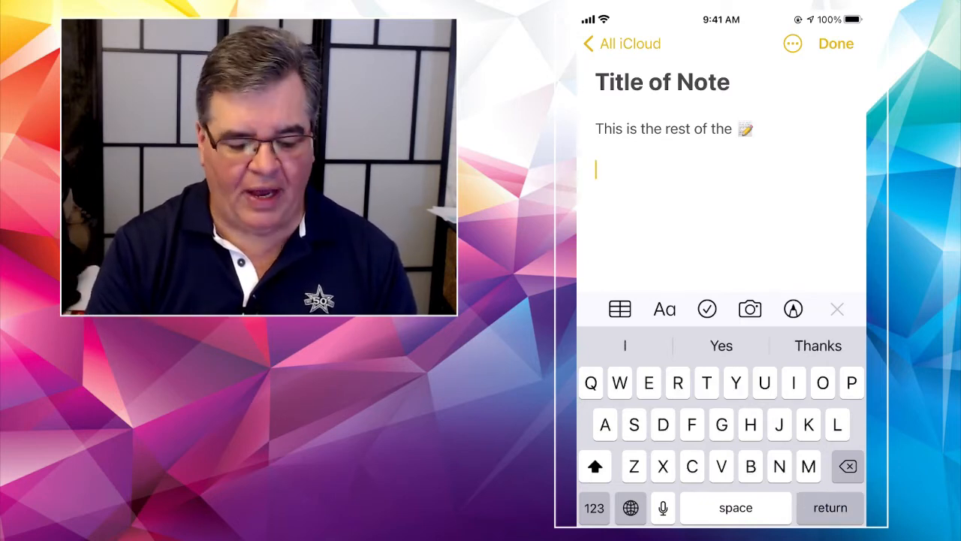
Switch to the emoji keyboard showing the smileys and people category
{"action": "type", "text": "Smile"}
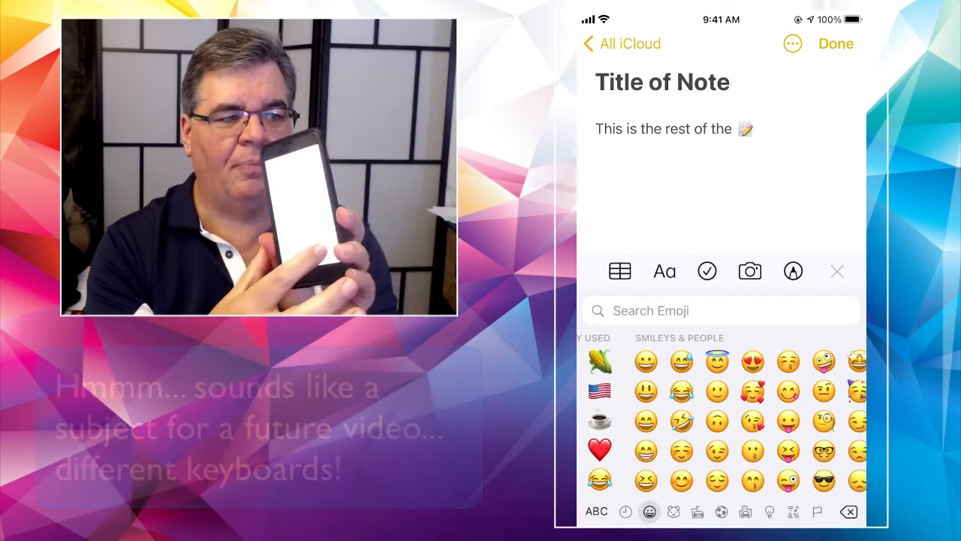
{"action": "scroll", "scroll_direction": "right", "scroll_amount": 3}
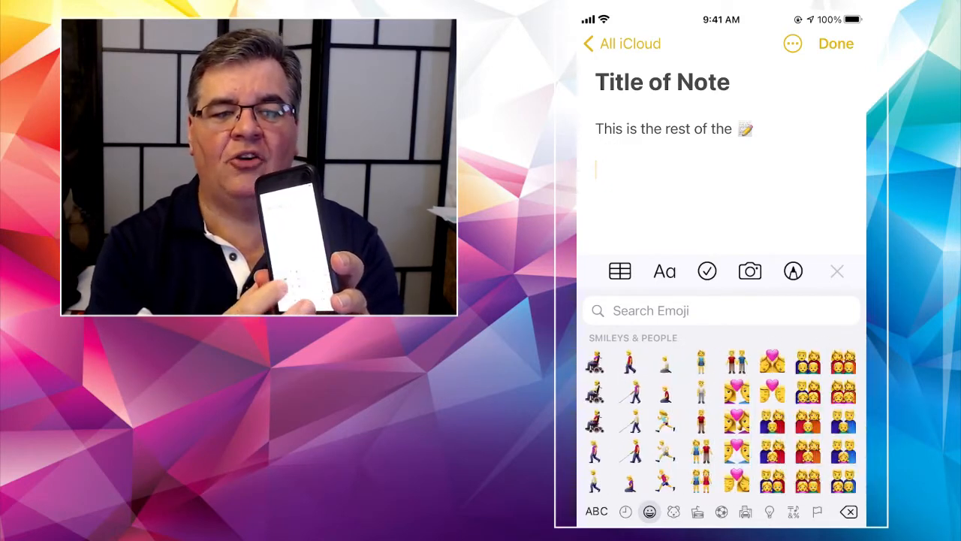
{"action": "left_click", "coordinate": [696, 511]}
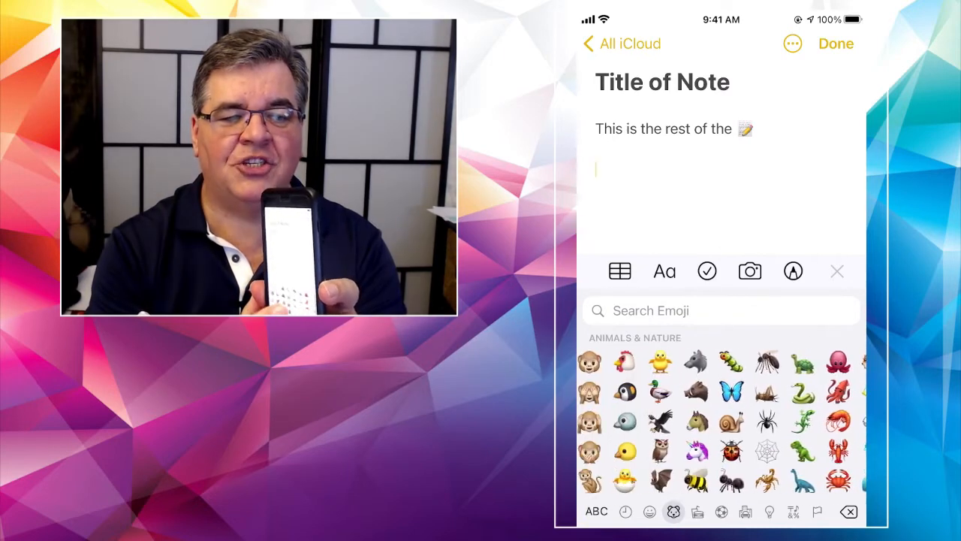
{"action": "left_click", "coordinate": [648, 511]}
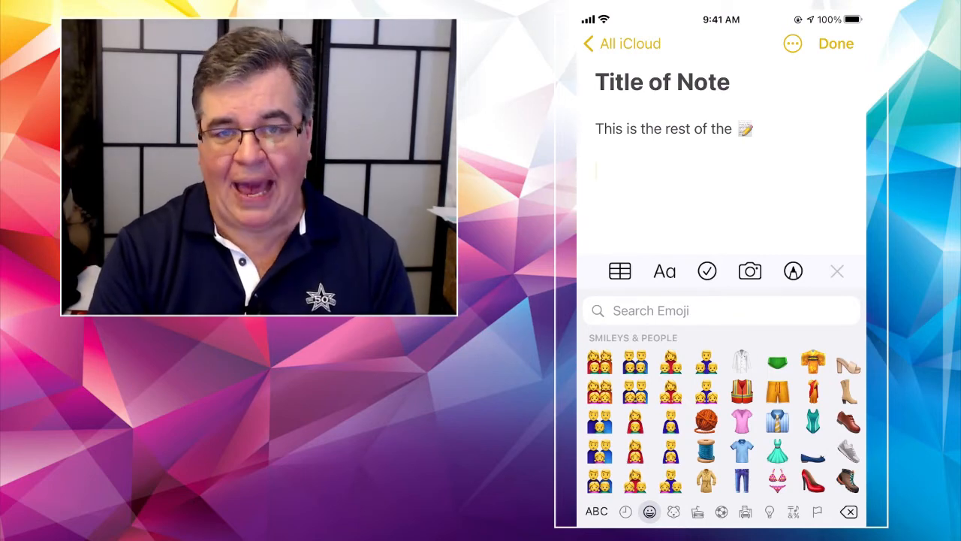
{"action": "left_click", "coordinate": [597, 510]}
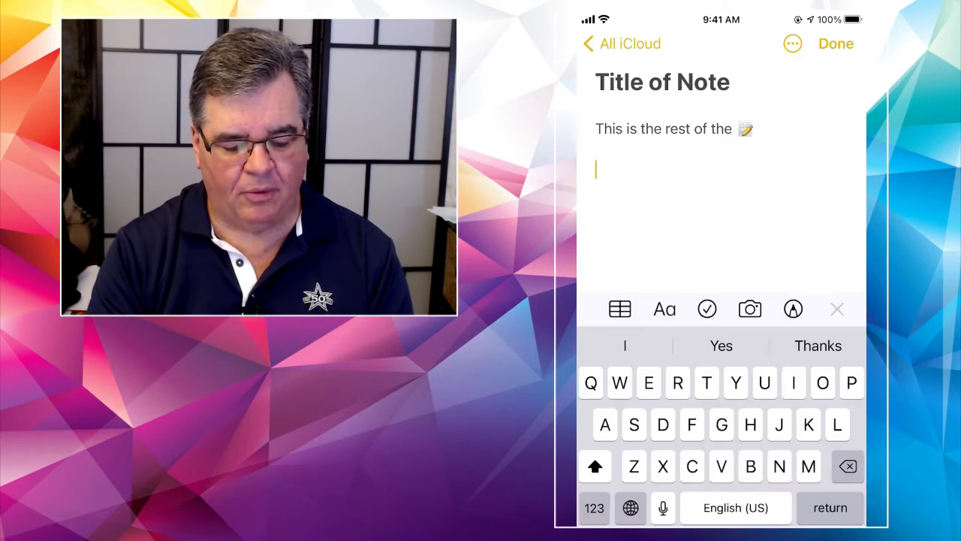
{"action": "left_click", "coordinate": [630, 507]}
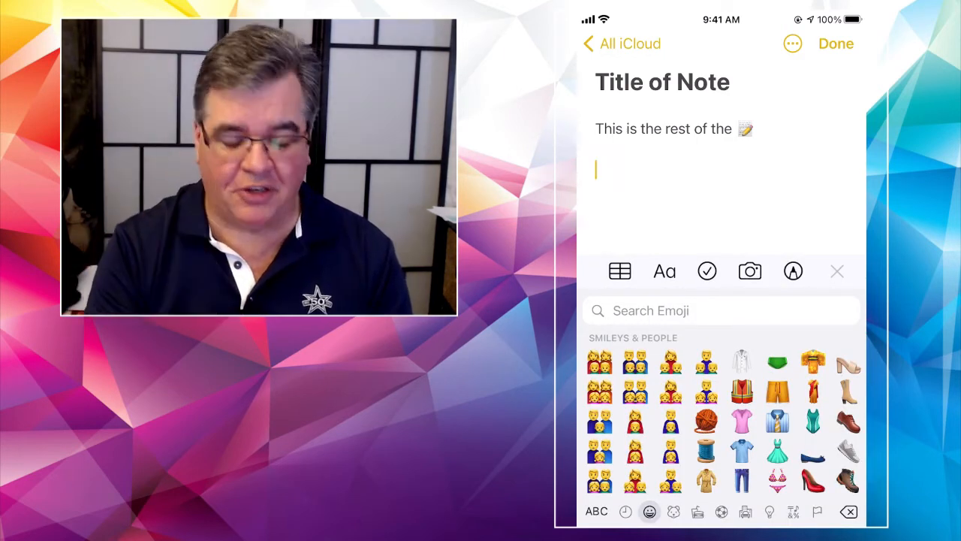
{"action": "scroll", "scroll_direction": "down", "scroll_amount": 3}
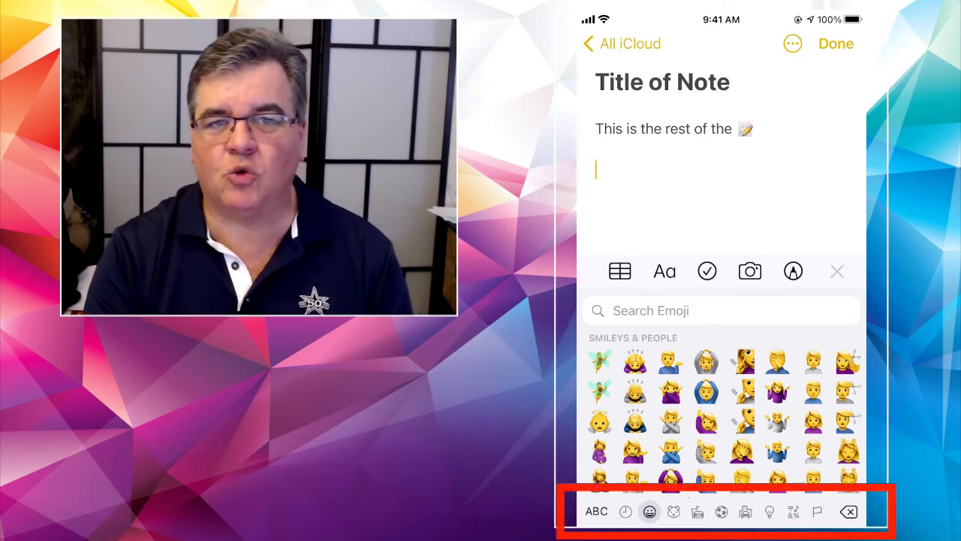
Browse frequently used, animals, food, travel and objects emojis, ending on activity
{"action": "left_click", "coordinate": [625, 511]}
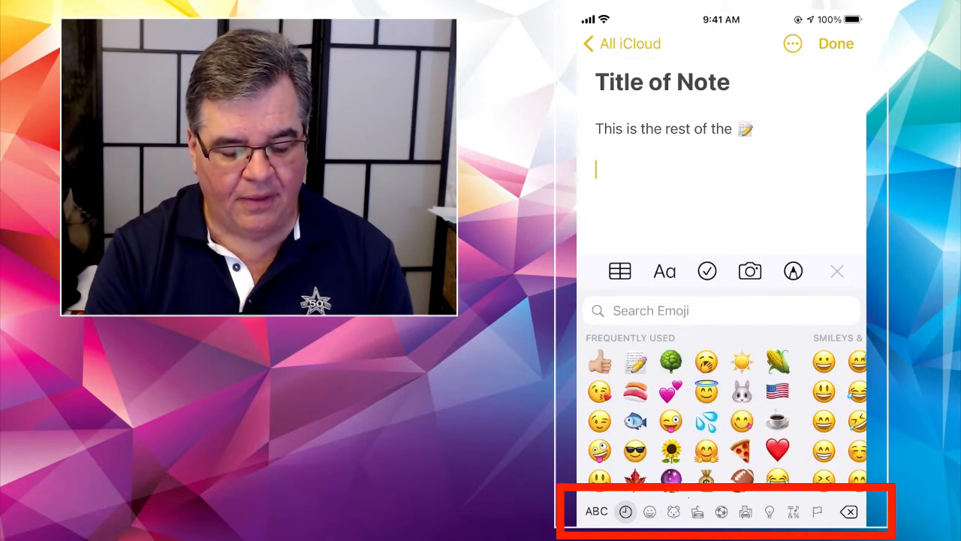
{"action": "left_click", "coordinate": [672, 511]}
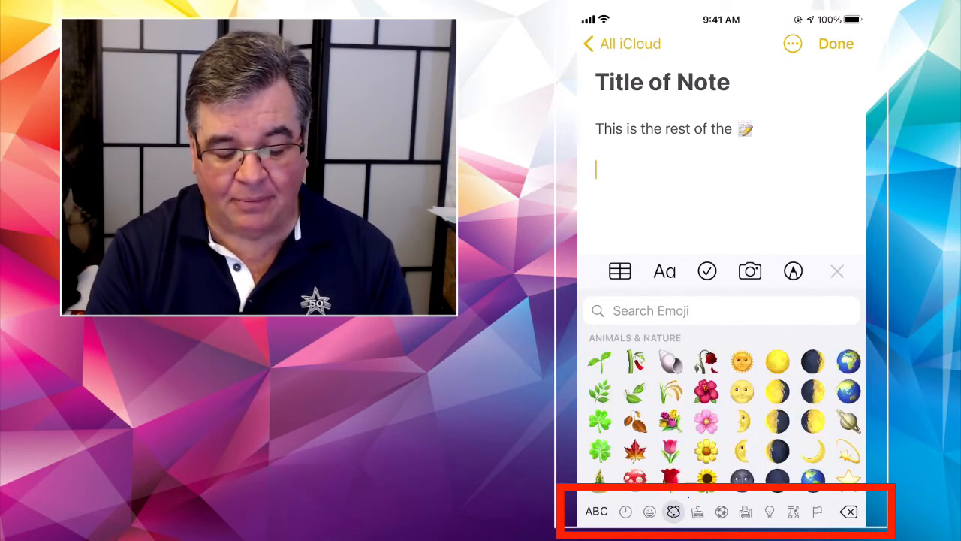
{"action": "left_click", "coordinate": [697, 512]}
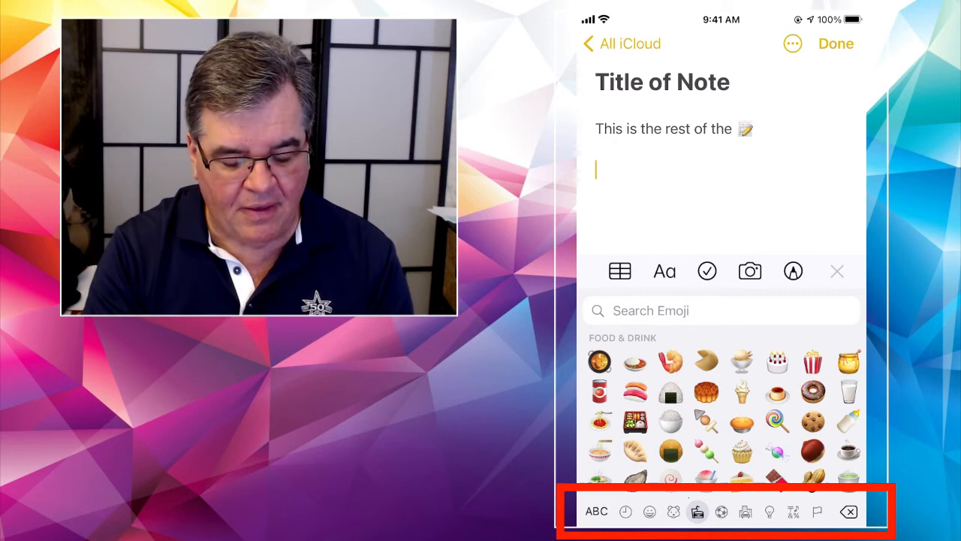
{"action": "left_click", "coordinate": [720, 512]}
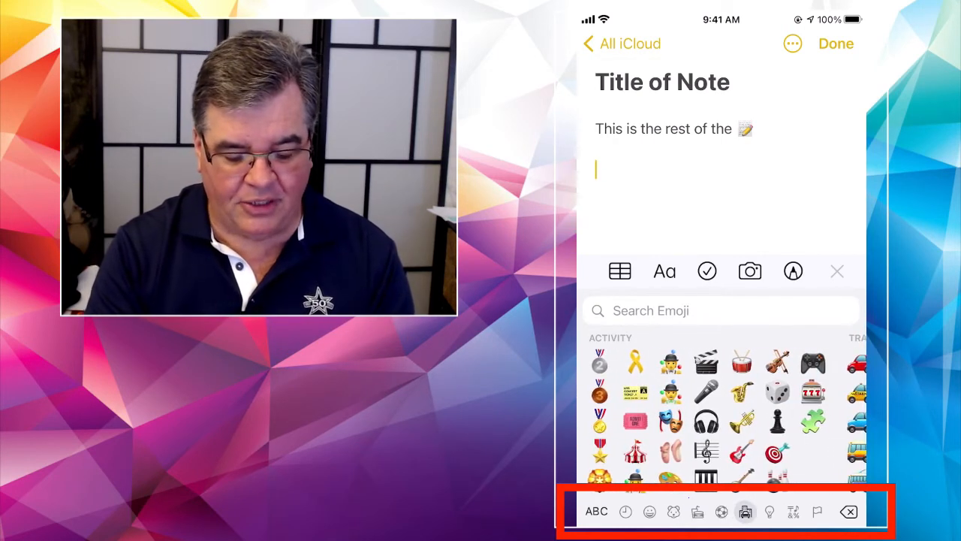
{"action": "left_click", "coordinate": [768, 511]}
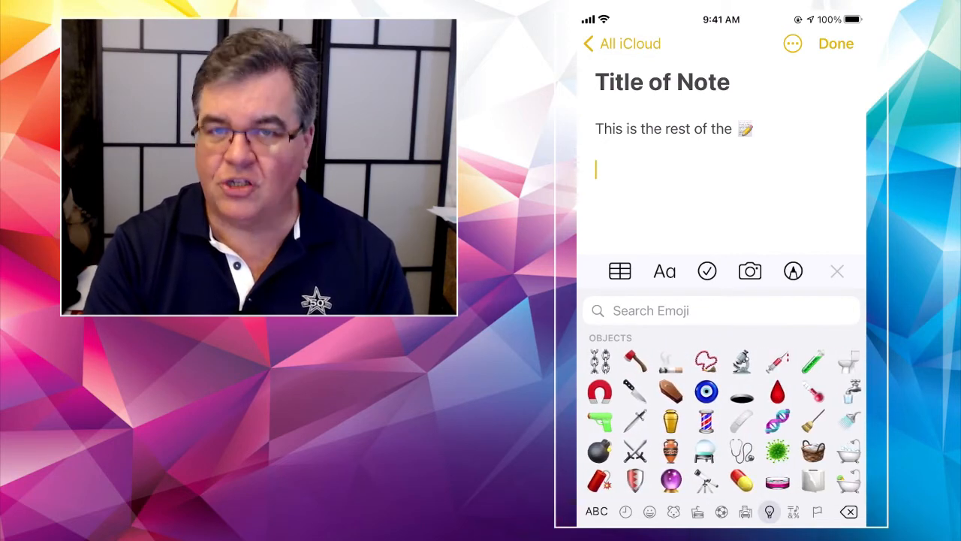
{"action": "left_click", "coordinate": [745, 511]}
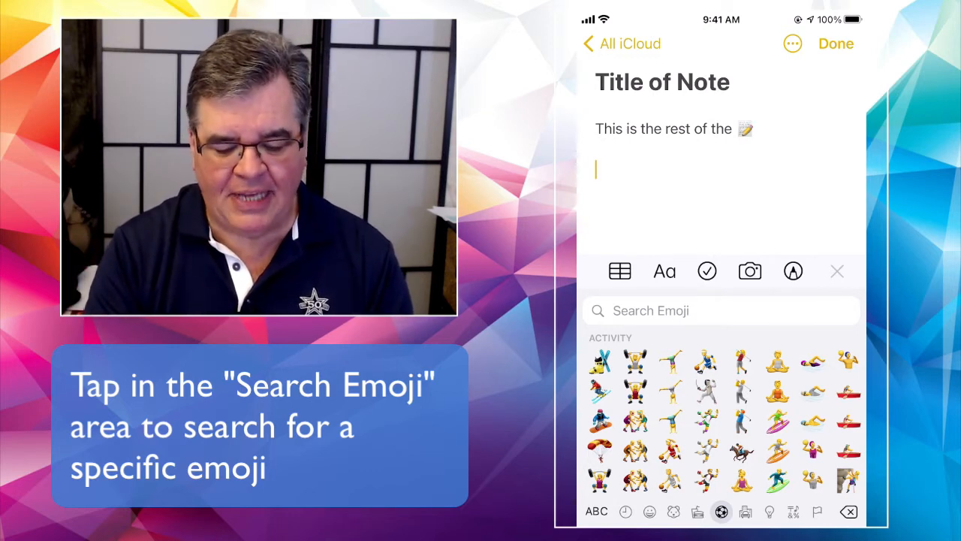
Search emojis for 'fish', insert fish emojis, then delete them from the note
{"action": "left_click", "coordinate": [720, 310]}
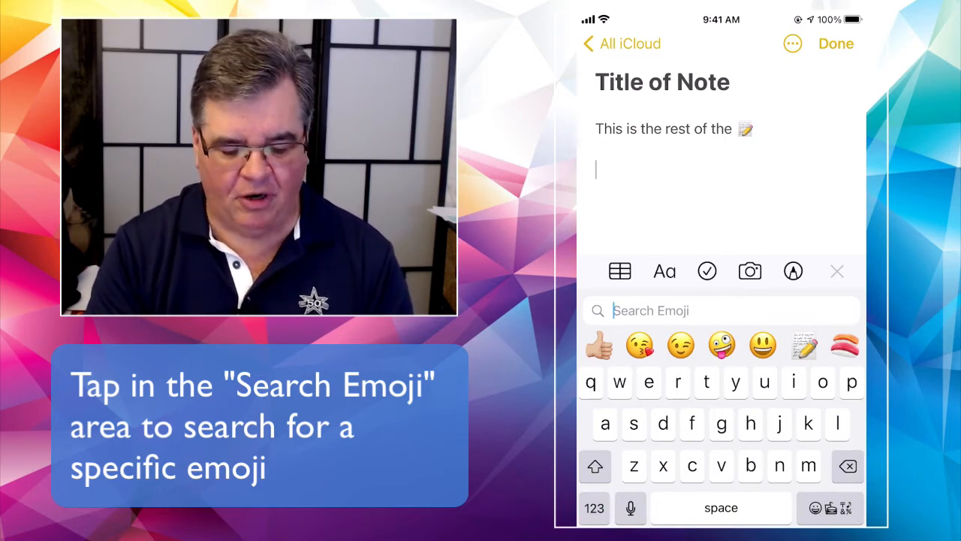
{"action": "type", "text": "fish"}
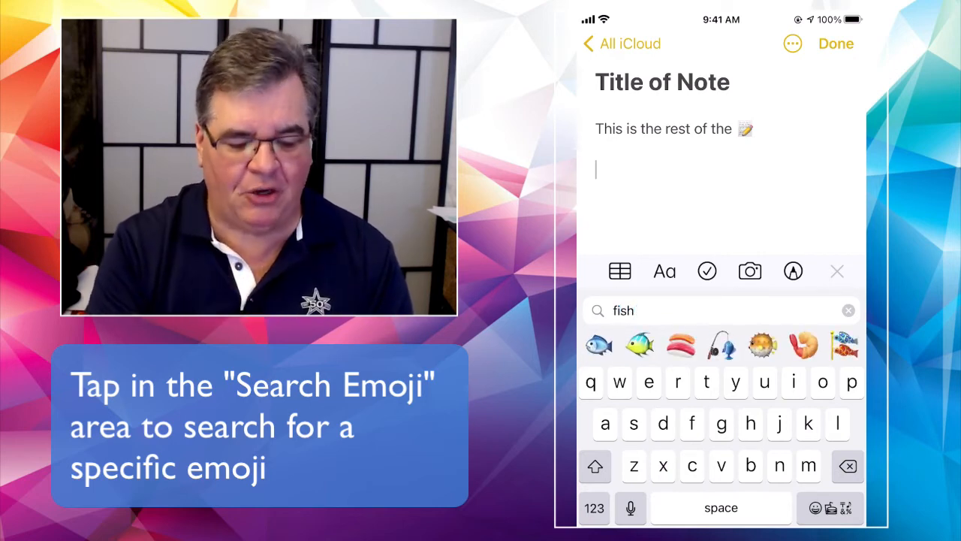
{"action": "left_click", "coordinate": [721, 344]}
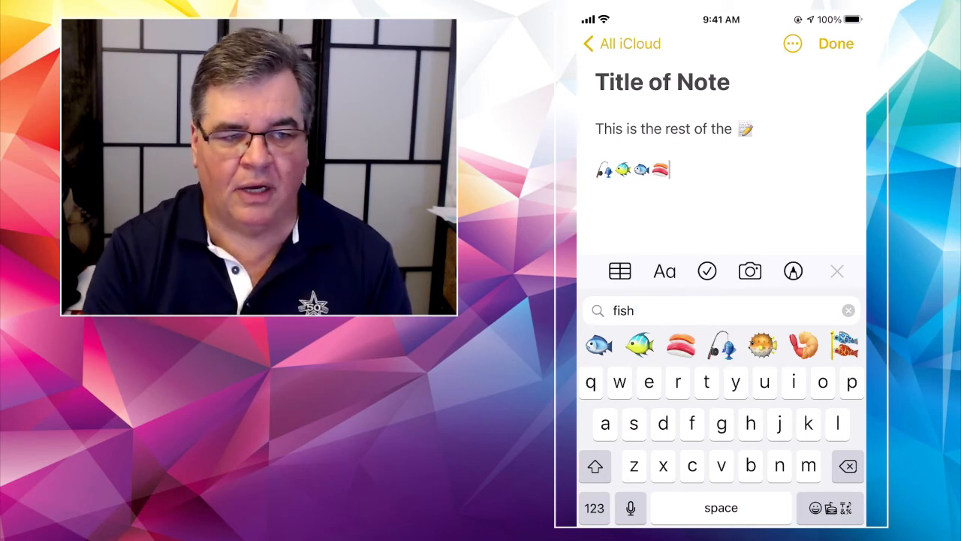
{"action": "left_click", "coordinate": [847, 465]}
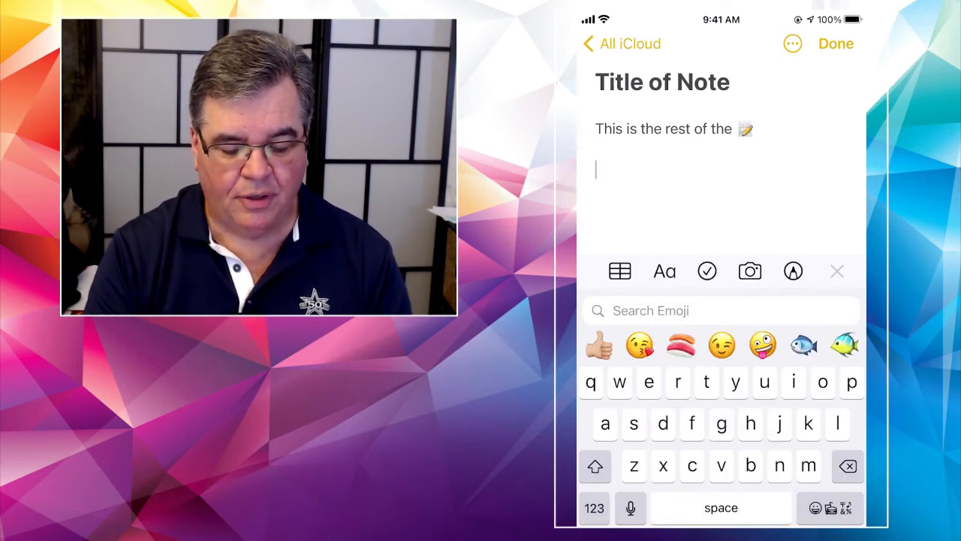
Search 'car' and insert the red and blue car emojis on the new line
{"action": "type", "text": "car"}
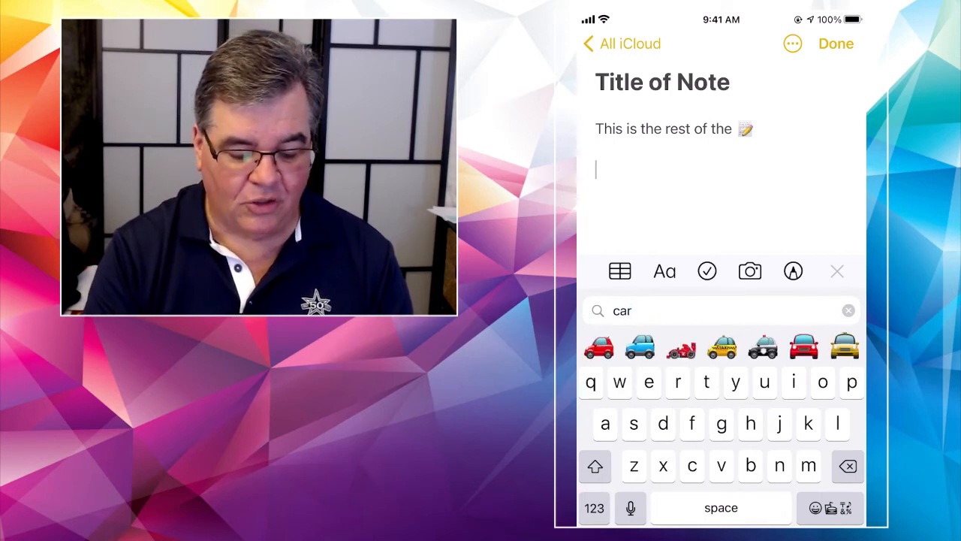
{"action": "left_click", "coordinate": [599, 346]}
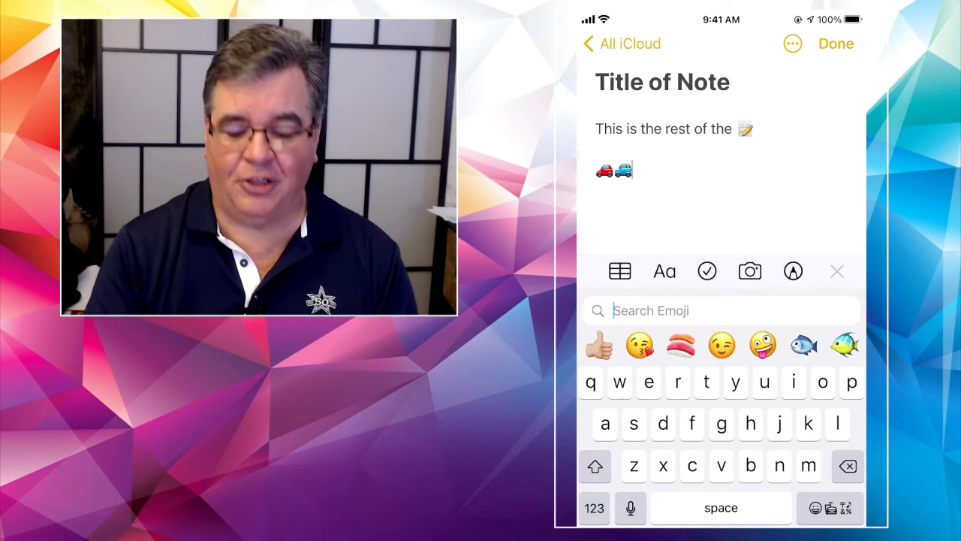
Search 'poop', delete the car emojis, and return to smileys and people emojis
{"action": "type", "text": "poop"}
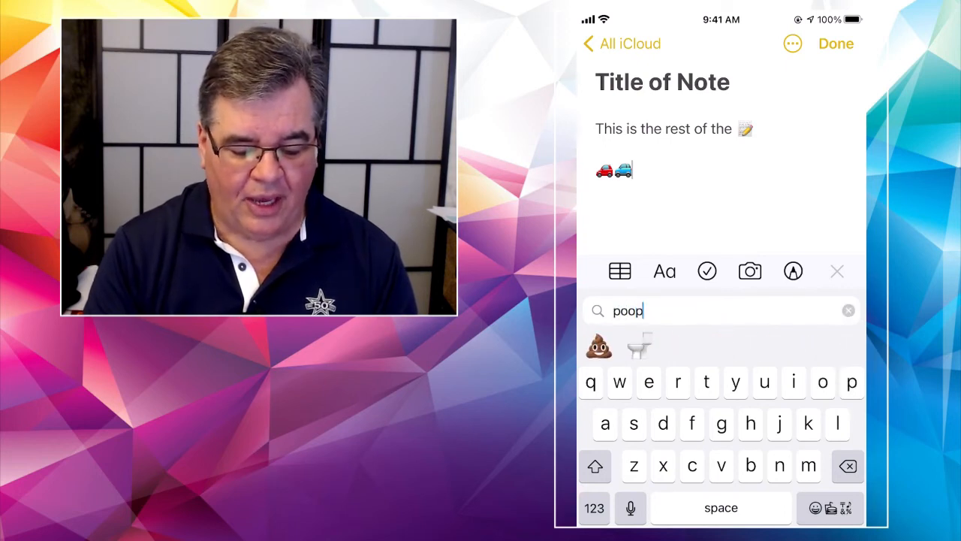
{"action": "left_click", "coordinate": [599, 347]}
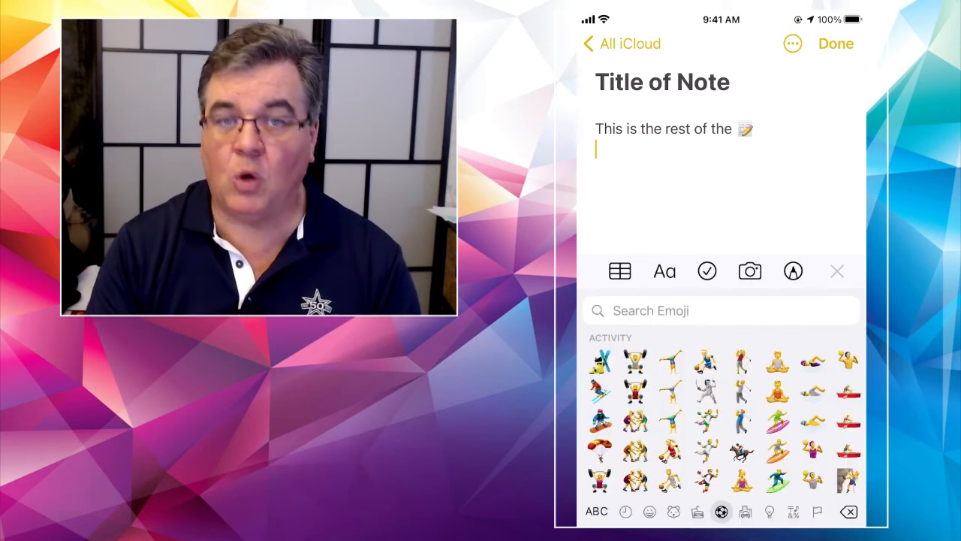
{"action": "left_click", "coordinate": [673, 511]}
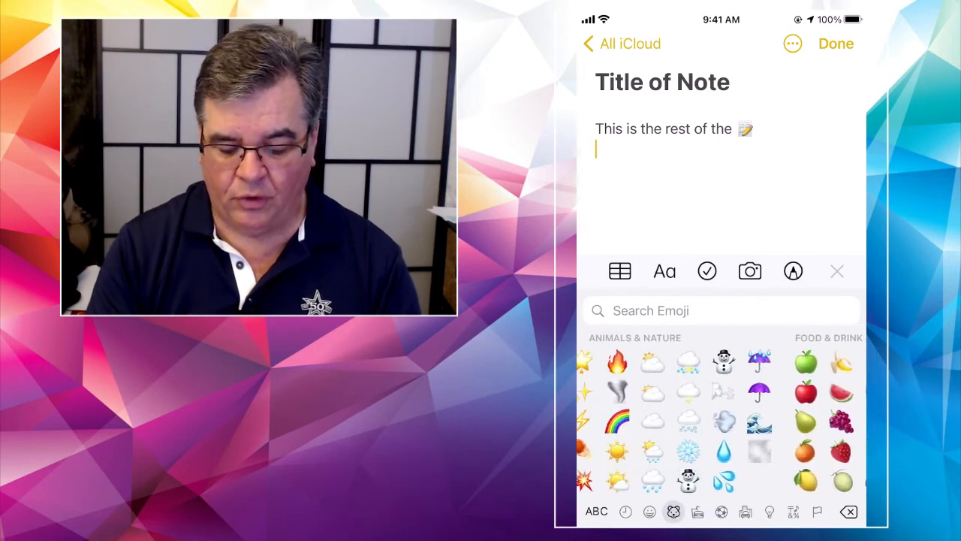
{"action": "left_click", "coordinate": [649, 512]}
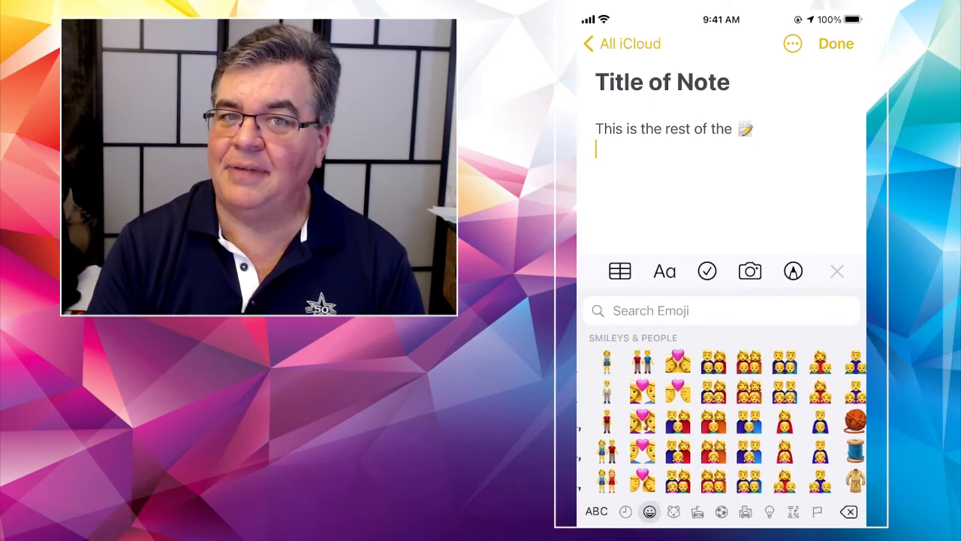